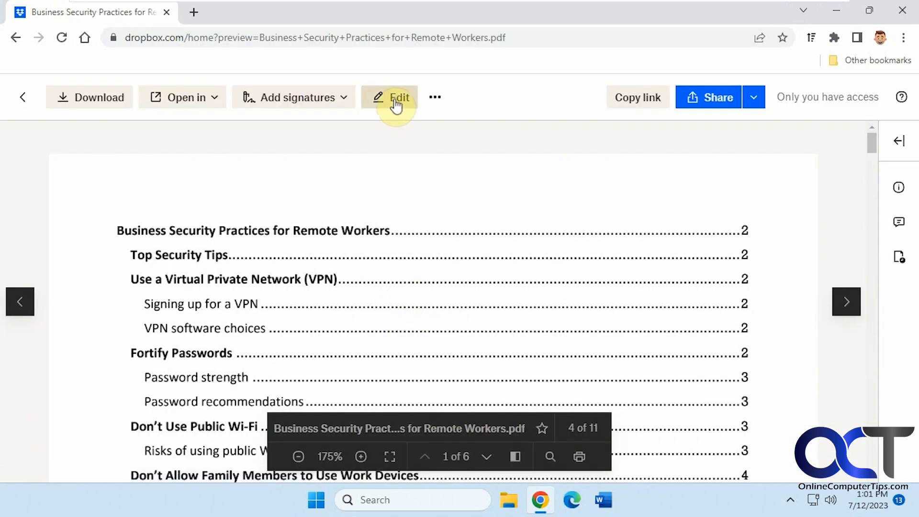
Step: Open the Business Security Practices PDF in the editor and preview its first two pages
left_click(399, 97)
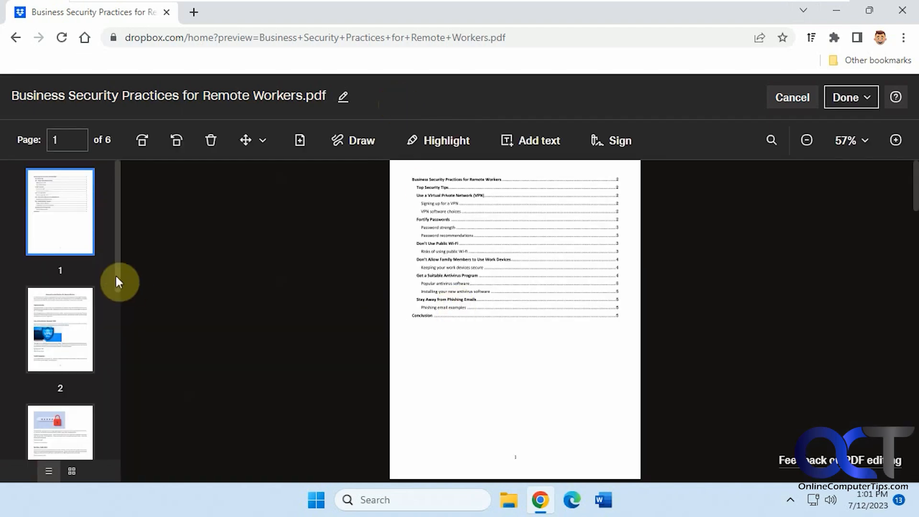
left_click(60, 329)
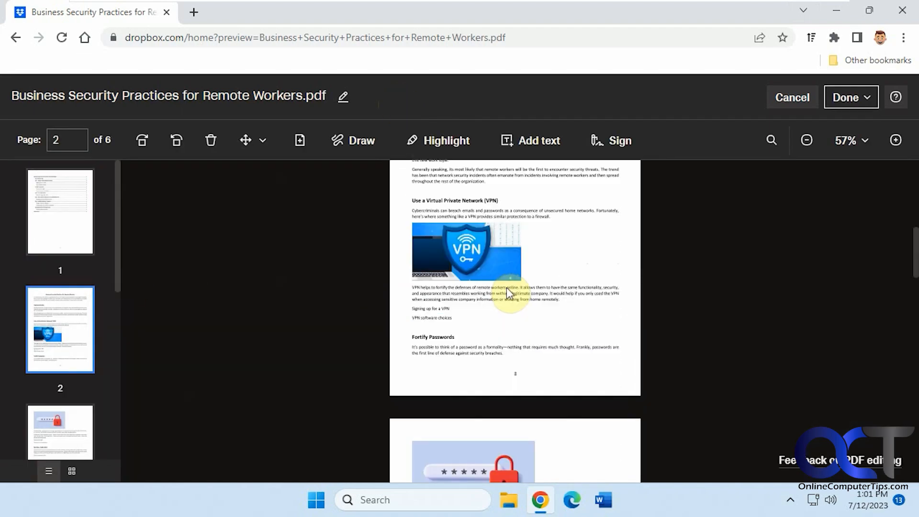
left_click(895, 140)
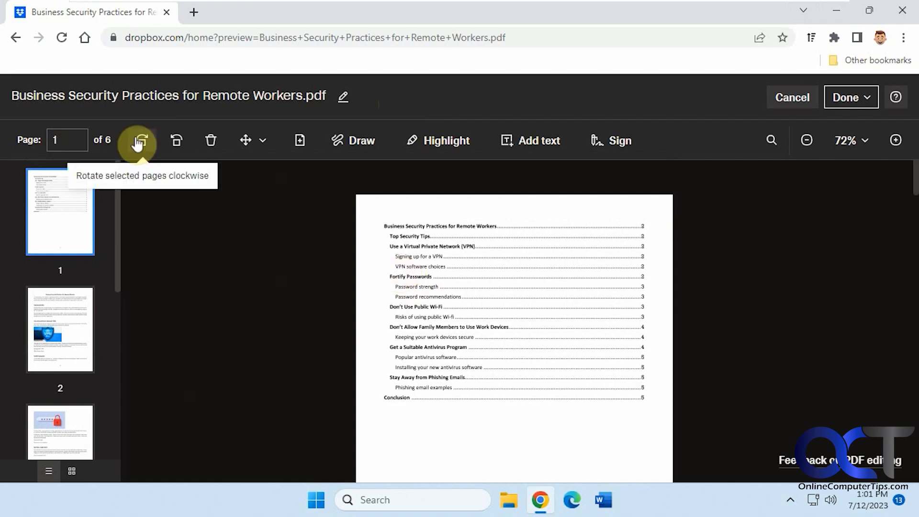
Step: Move page 2, the VPN page, to after page 3, leaving page 1 upright
left_click(137, 140)
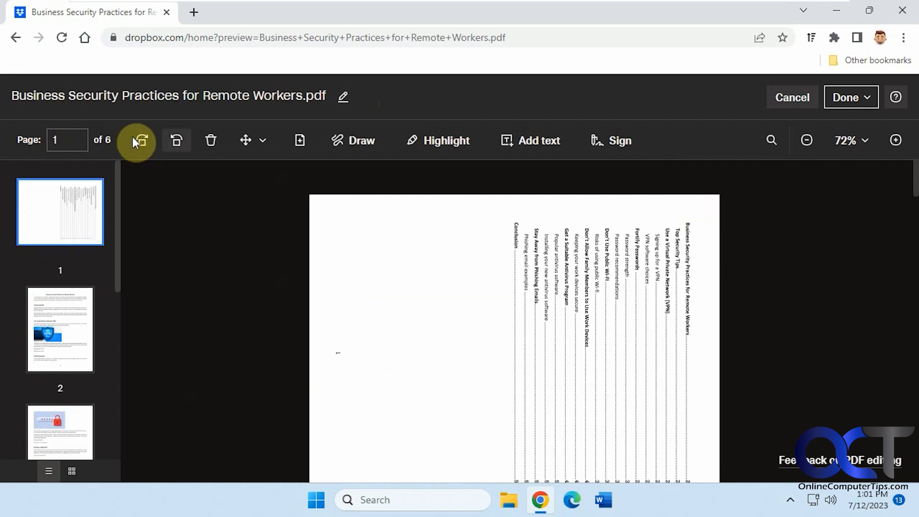
left_click(137, 140)
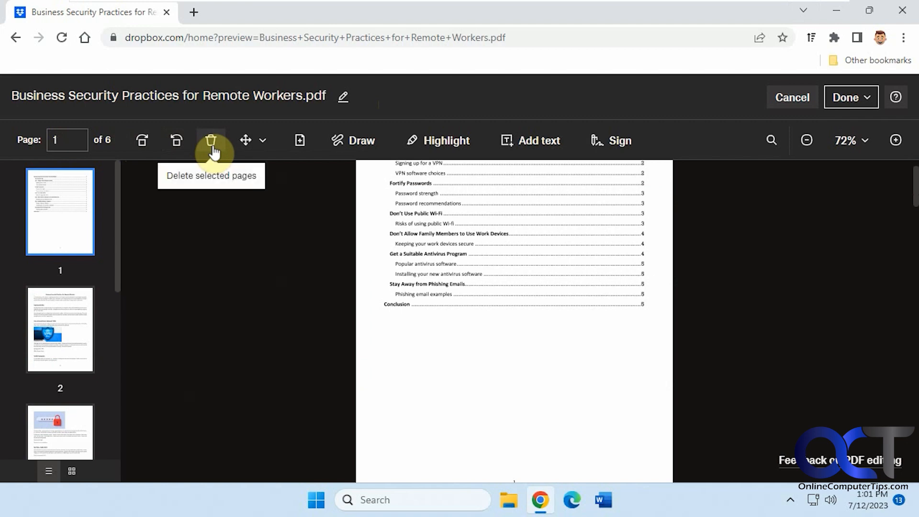
left_click(263, 140)
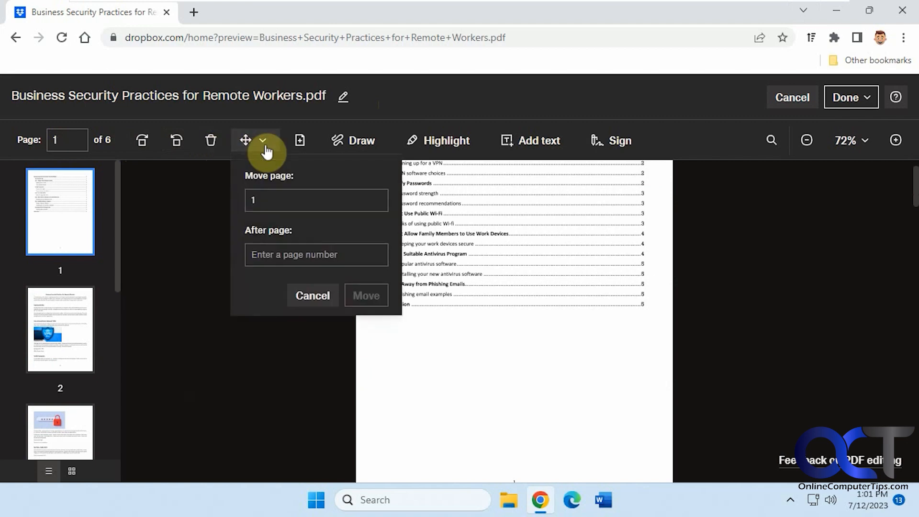
left_click(316, 200)
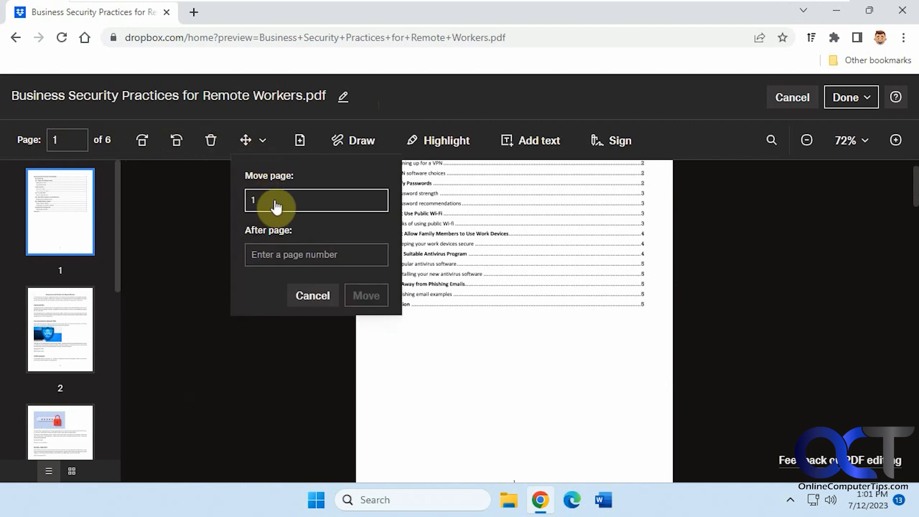
mouse_move(298, 284)
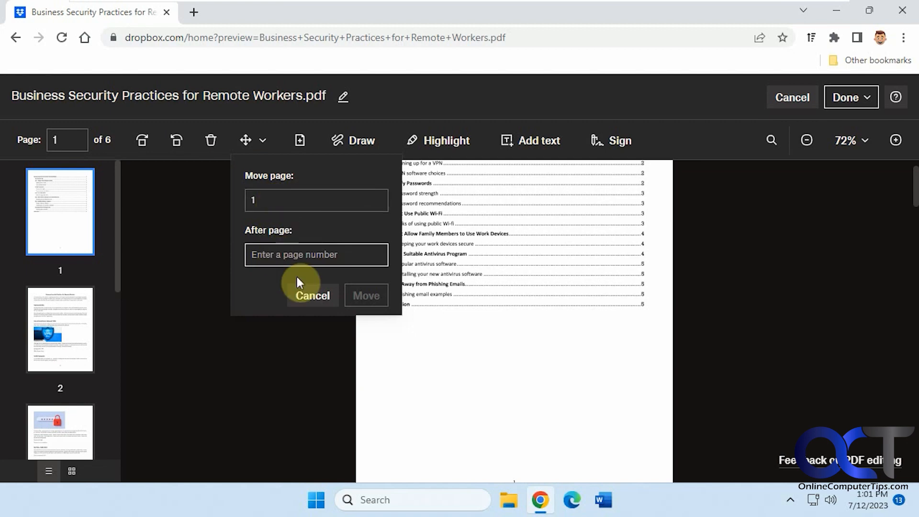
left_click(60, 330)
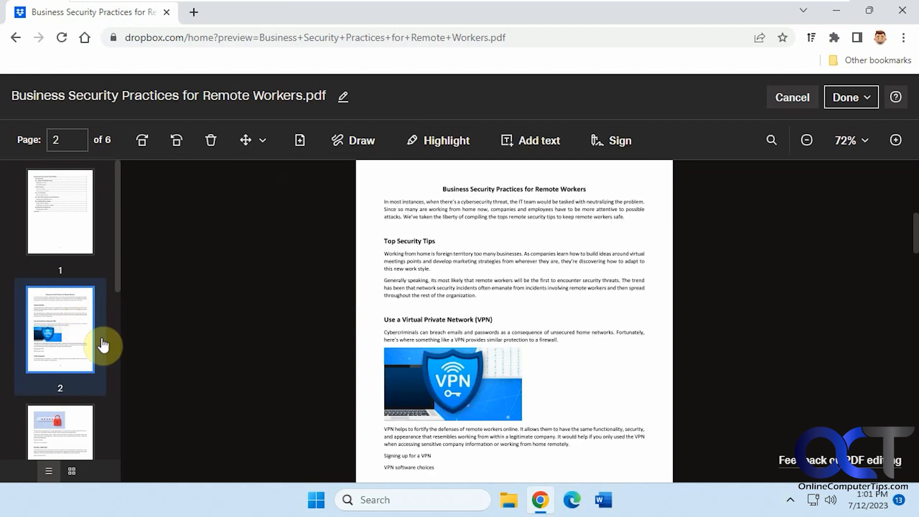
left_click(263, 140)
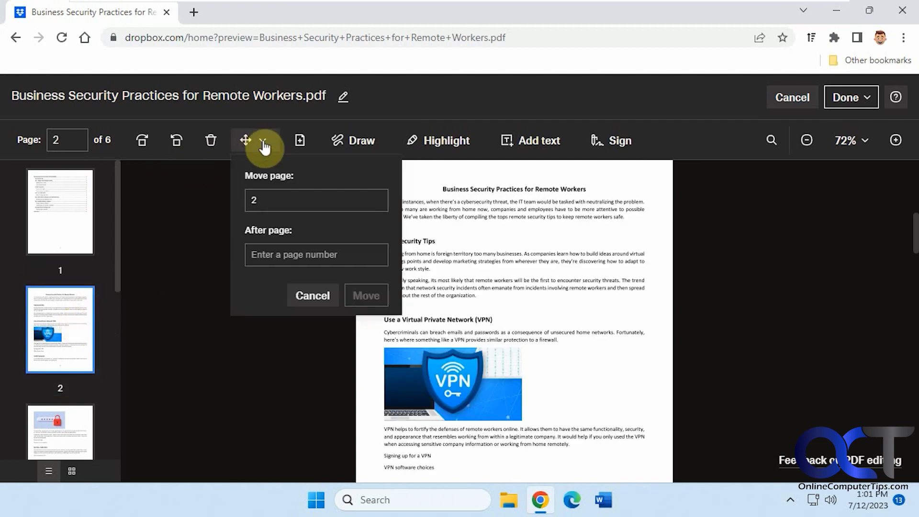
type("3")
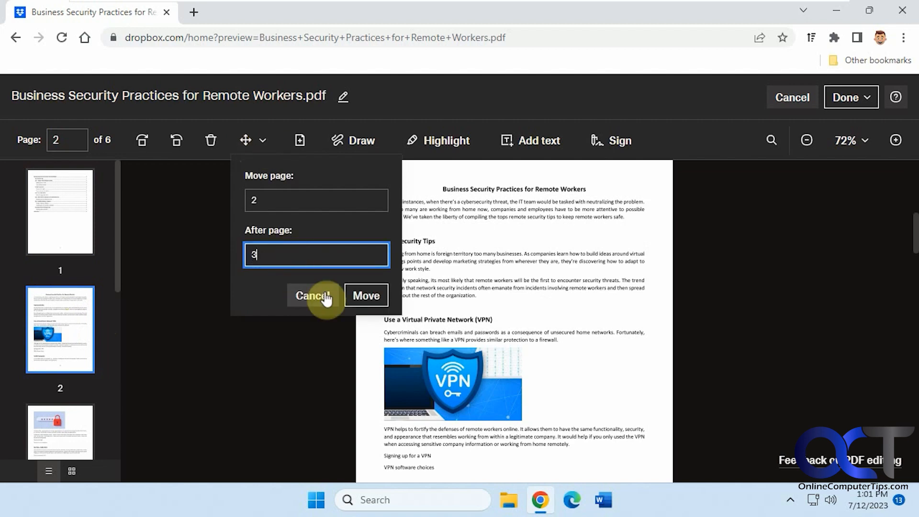
left_click(366, 294)
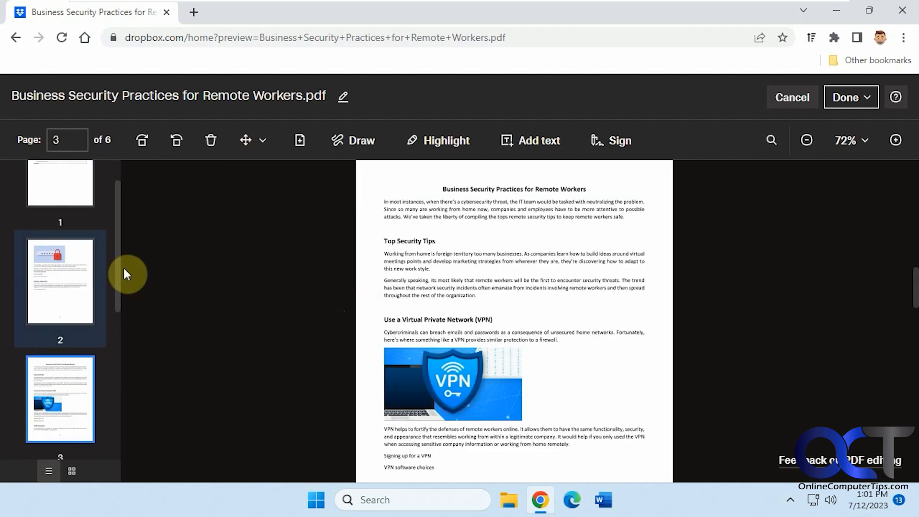
mouse_move(102, 299)
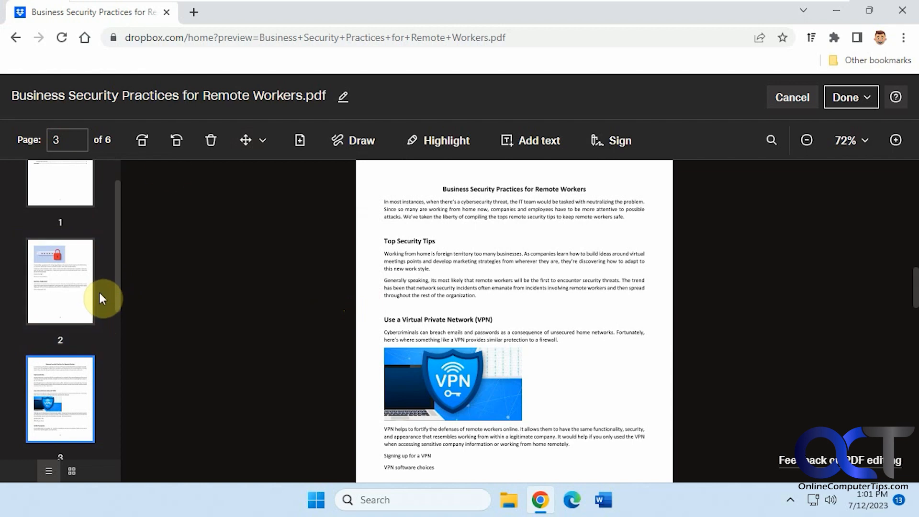
mouse_move(299, 141)
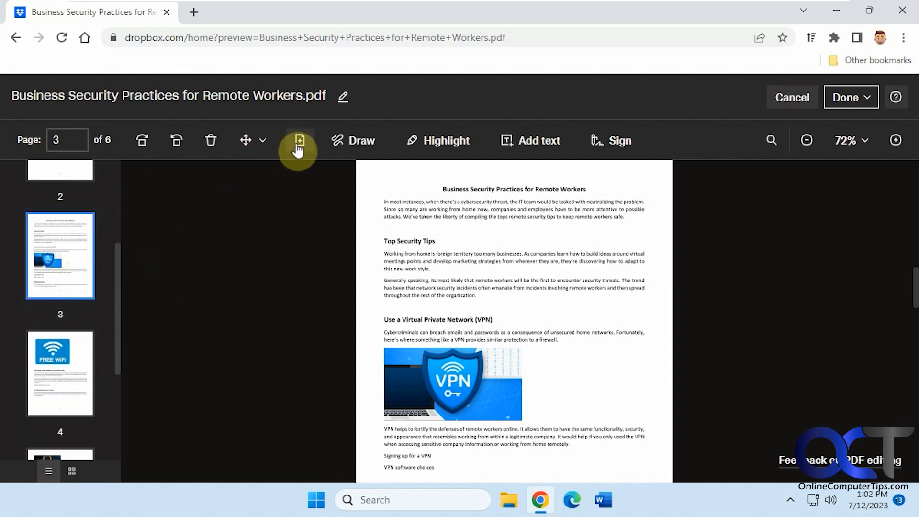
Step: Insert Page 4.pdf from Dropbox as the new fourth page of seven
left_click(299, 141)
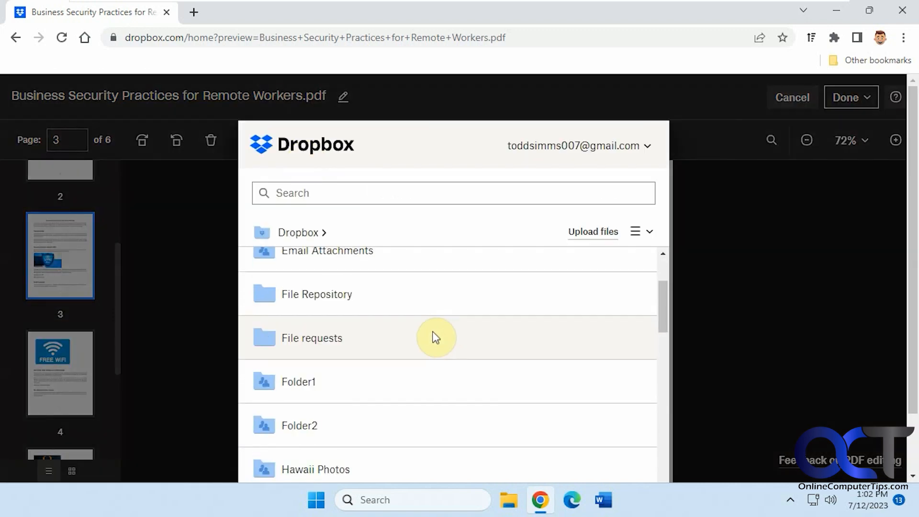
scroll("down", 3)
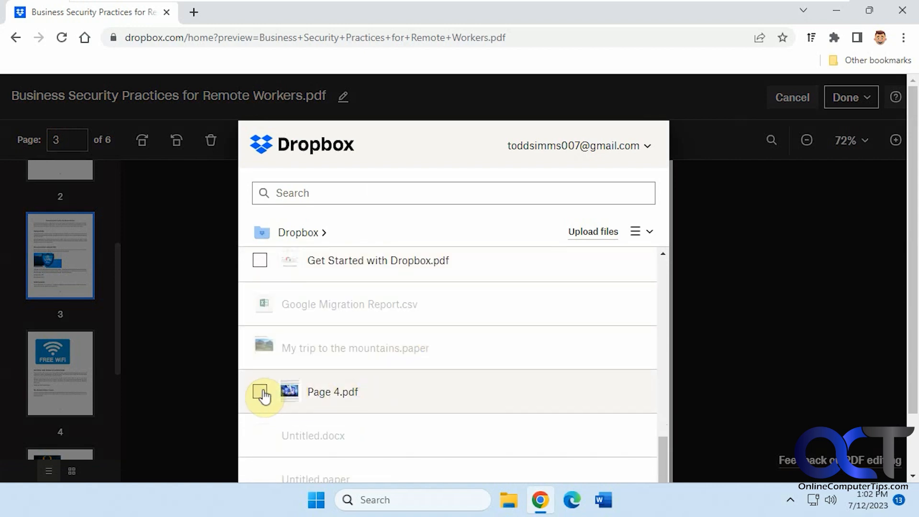
left_click(259, 392)
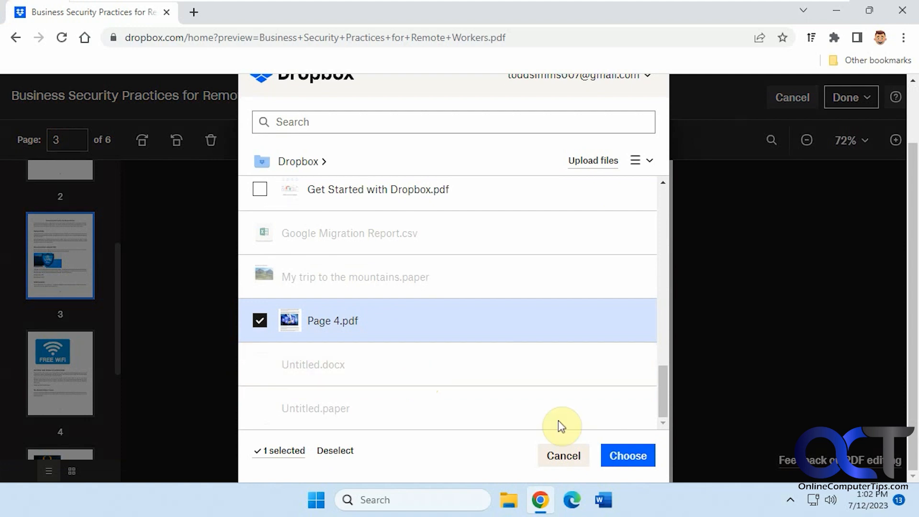
left_click(627, 455)
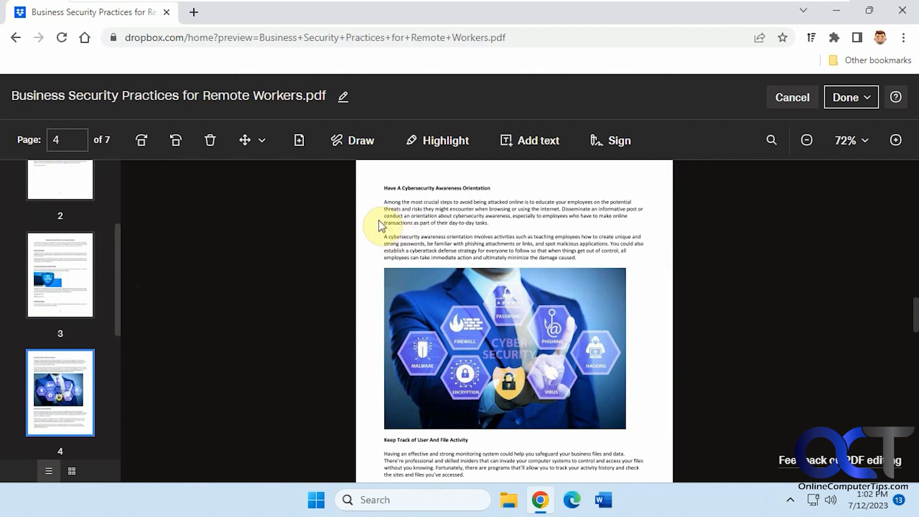
Step: Bring up the Draw tool's colour, opacity and stroke settings
left_click(352, 140)
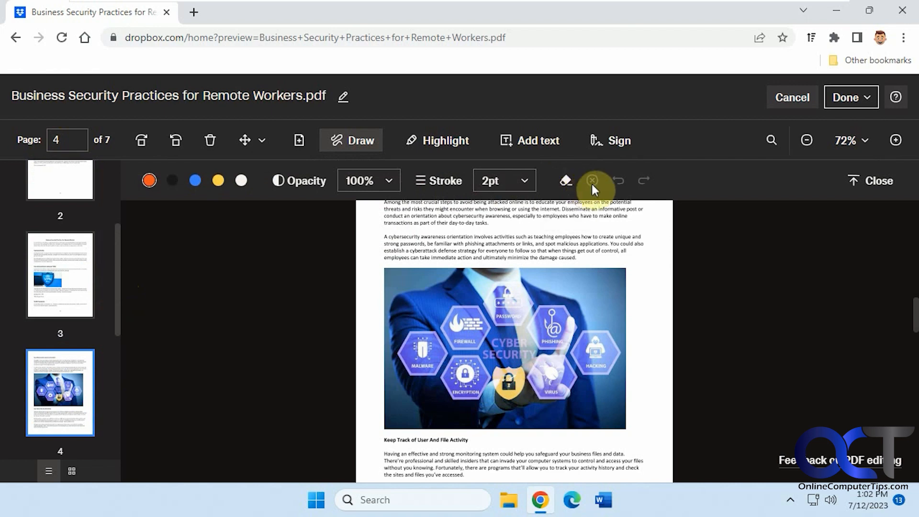
mouse_move(436, 281)
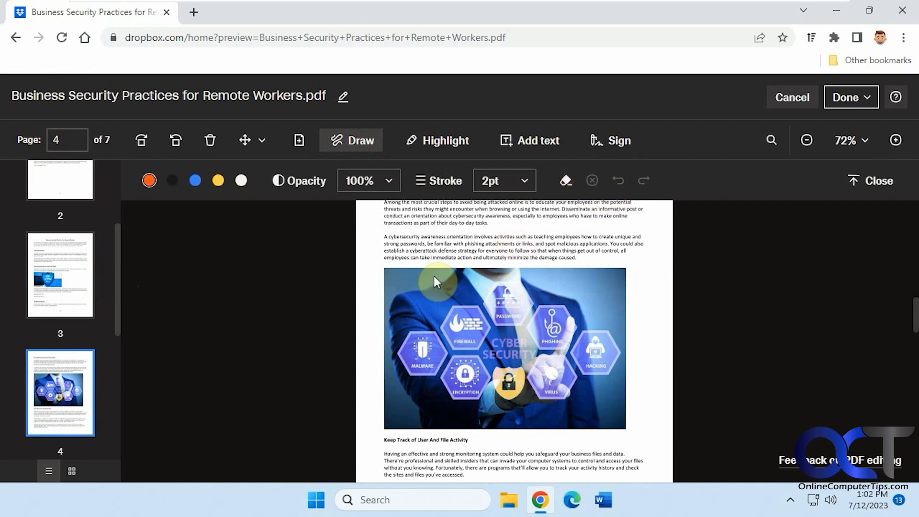
mouse_move(368, 228)
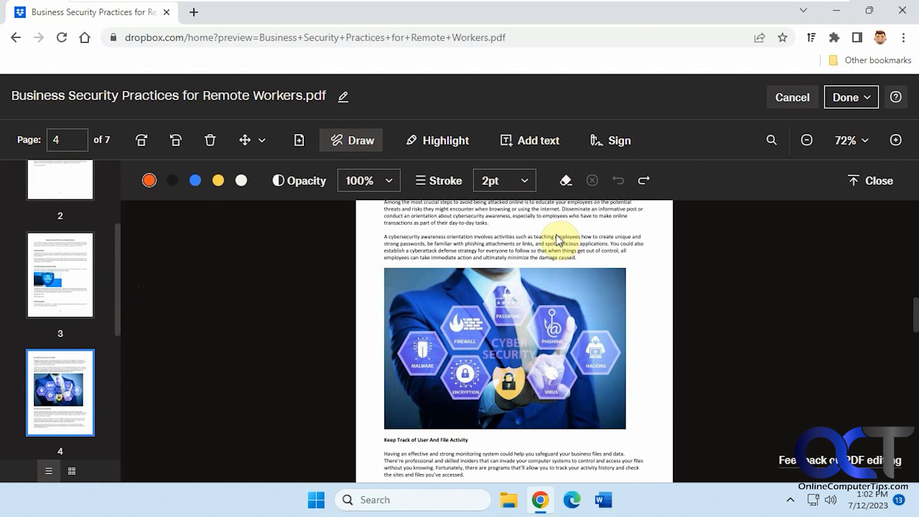
Step: Highlight the awareness orientation paragraph on page 4 in orange
left_click(436, 140)
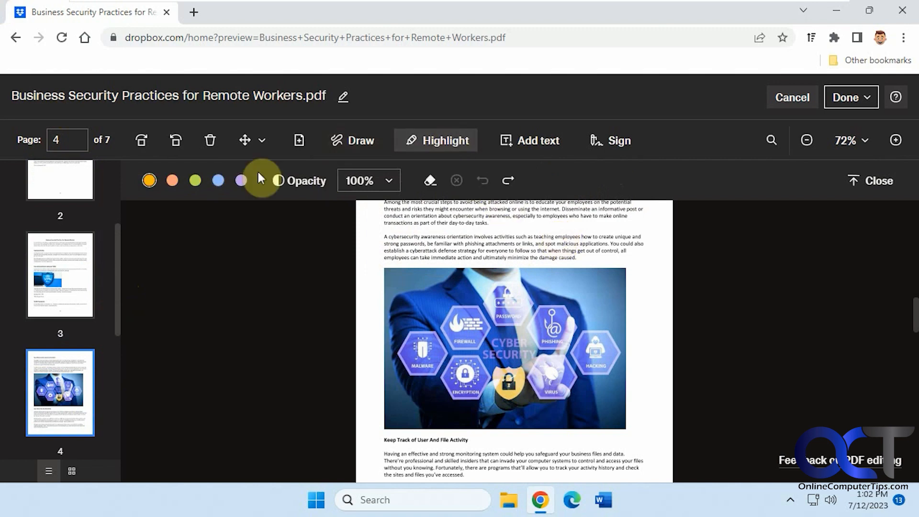
left_click_drag(384, 240, 642, 243)
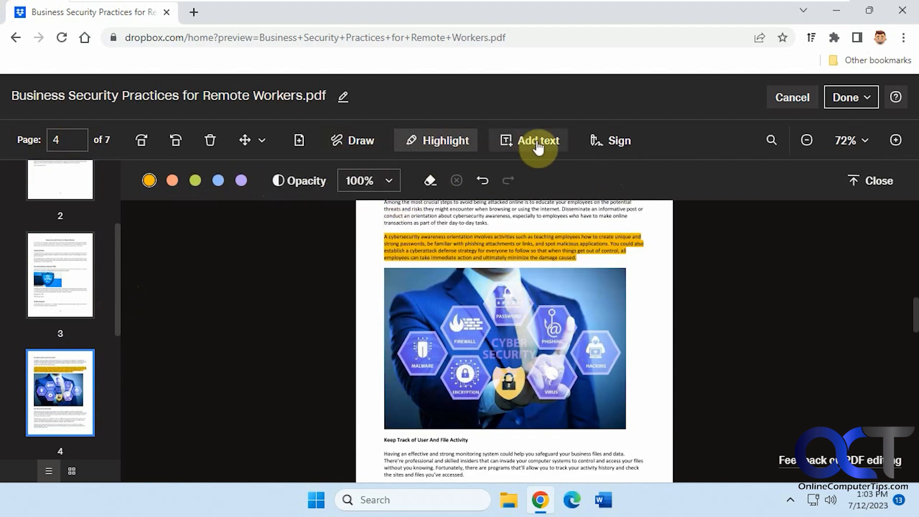
Step: Place a text box reading 'This is my text' below page 5's antivirus paragraph
left_click(538, 141)
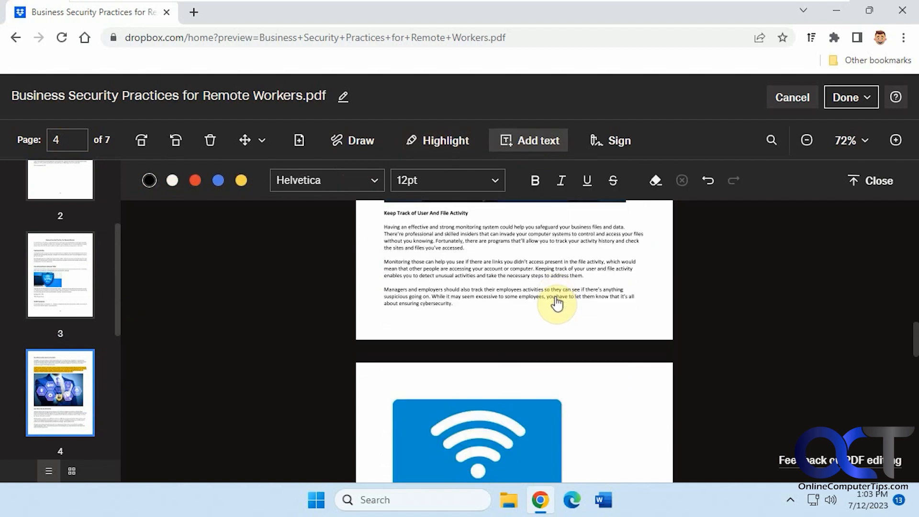
scroll("down", 3)
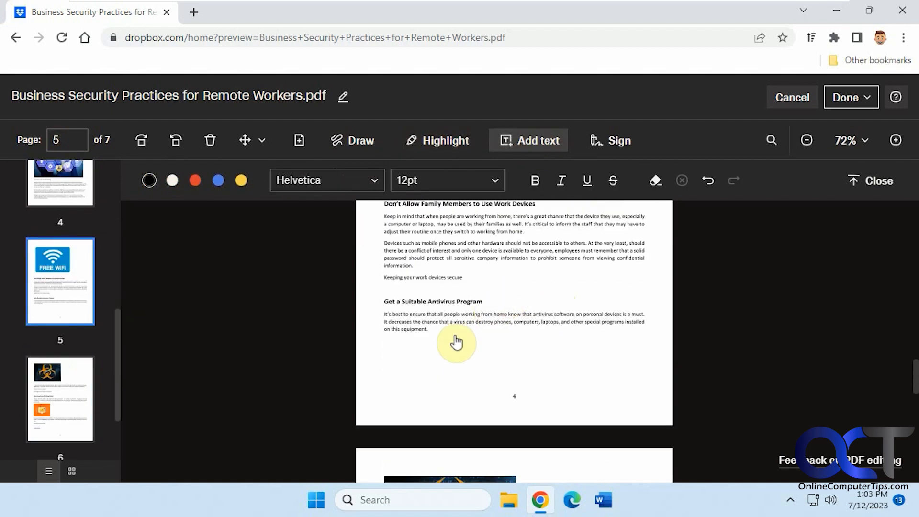
left_click(456, 343)
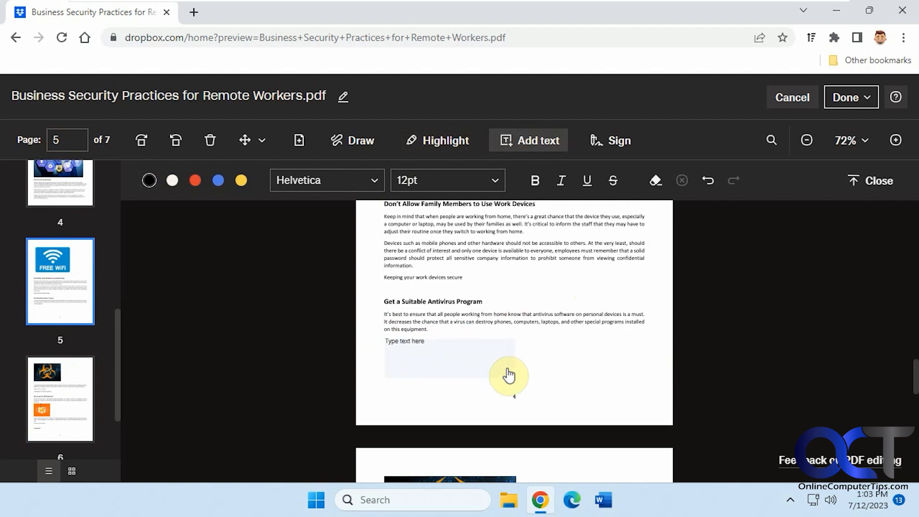
left_click(403, 341)
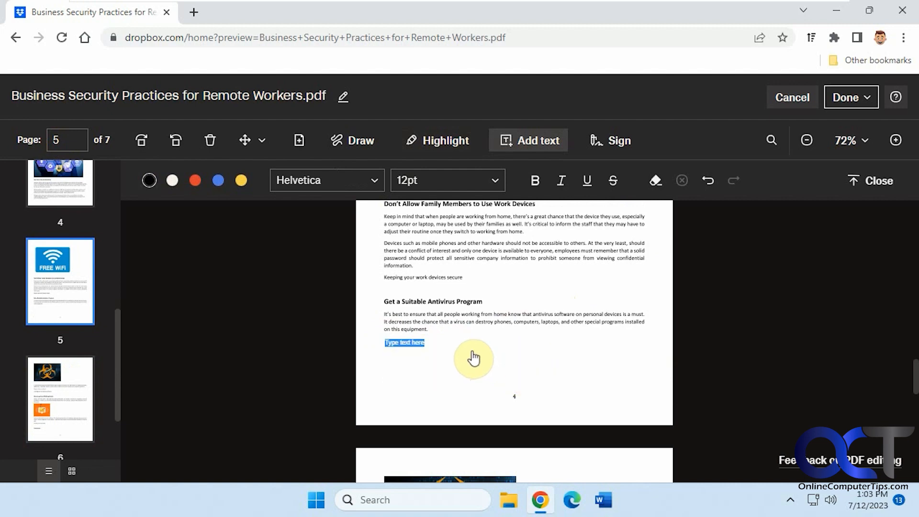
type("This is my te")
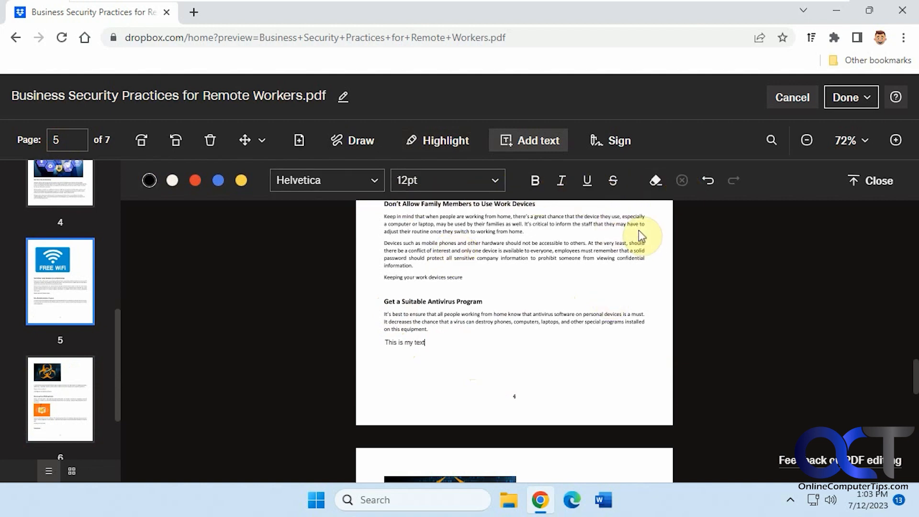
left_click(609, 141)
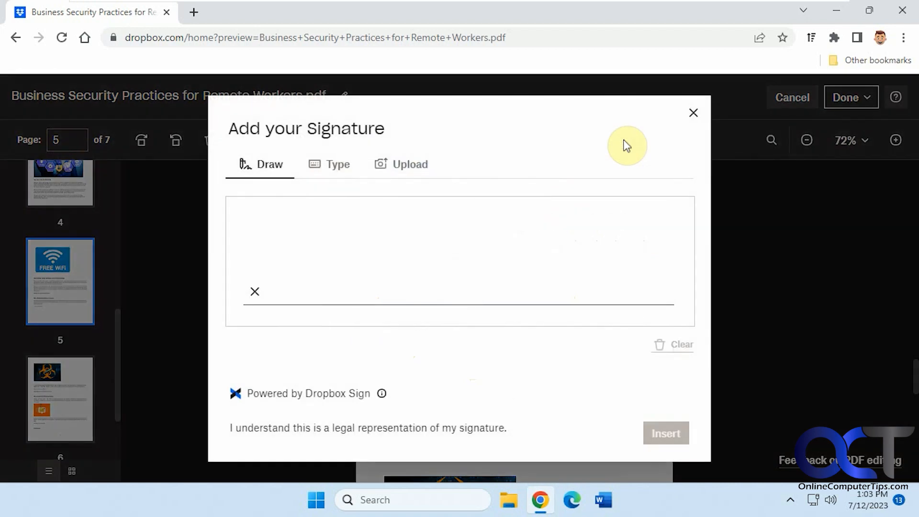
mouse_move(344, 184)
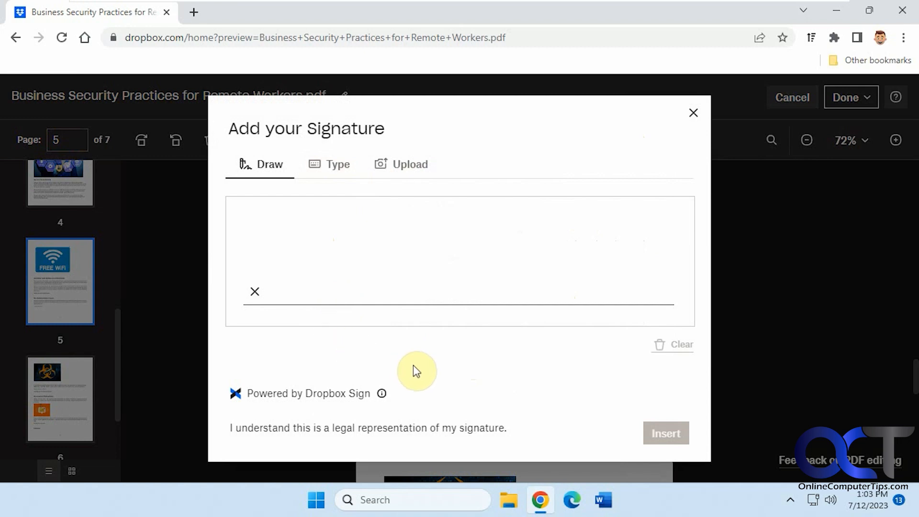
left_click(694, 112)
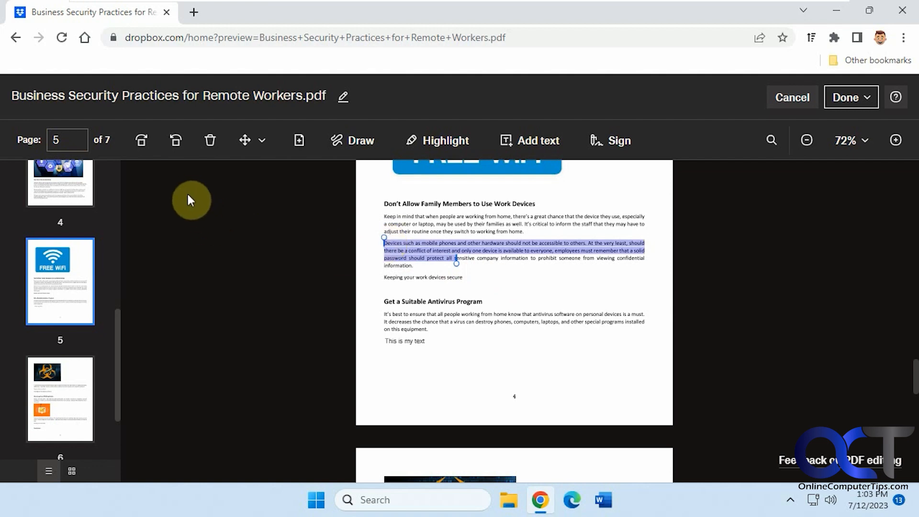
mouse_move(158, 287)
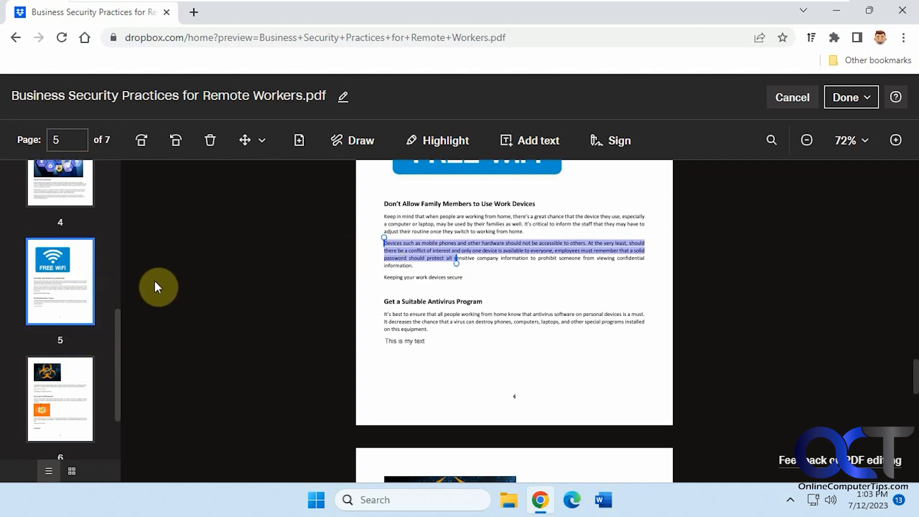
mouse_move(188, 299)
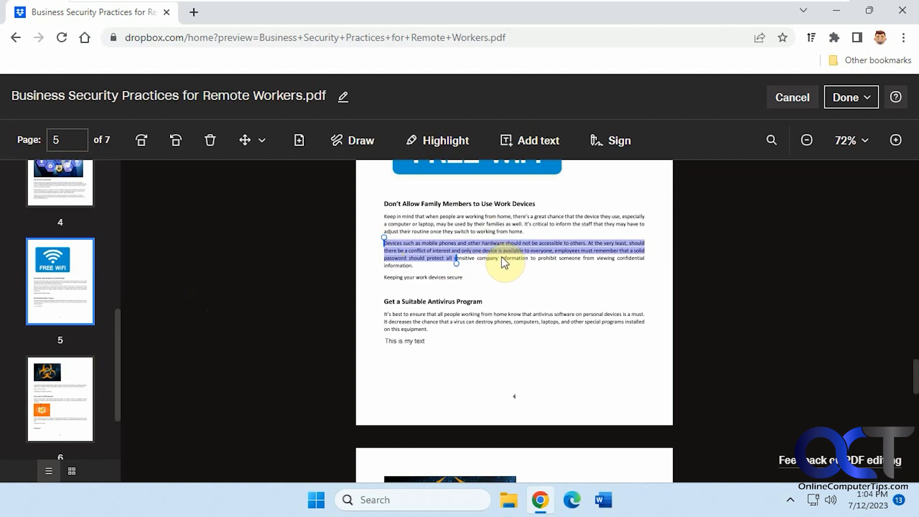
mouse_move(595, 221)
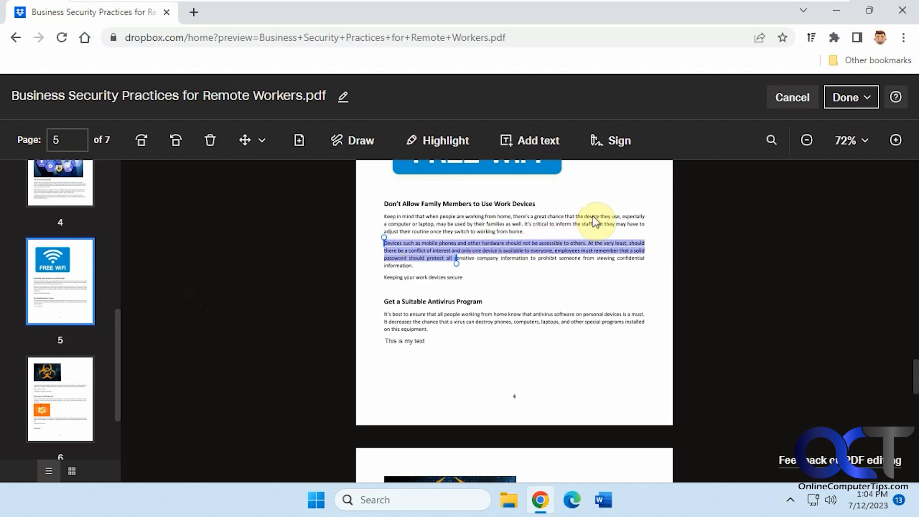